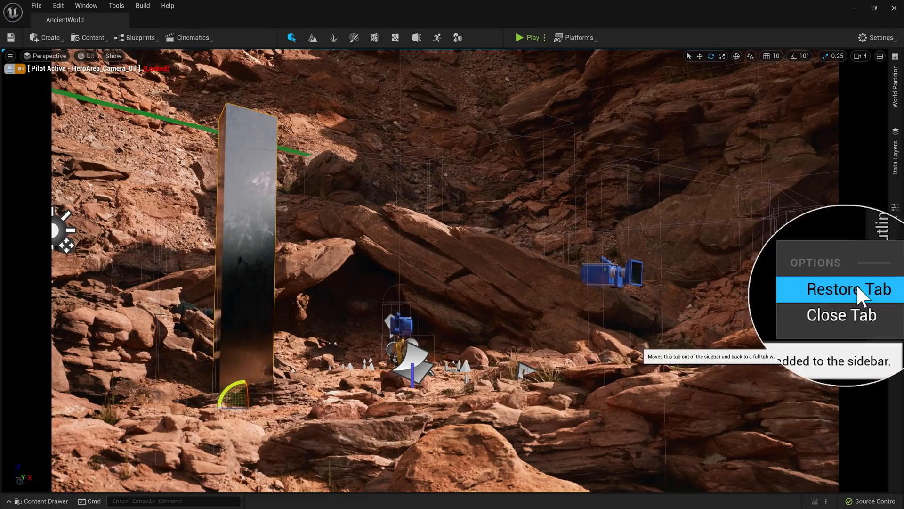
# Step: Restore the World Outliner and Details tabs as full docked panels
pyautogui.click(847, 289)
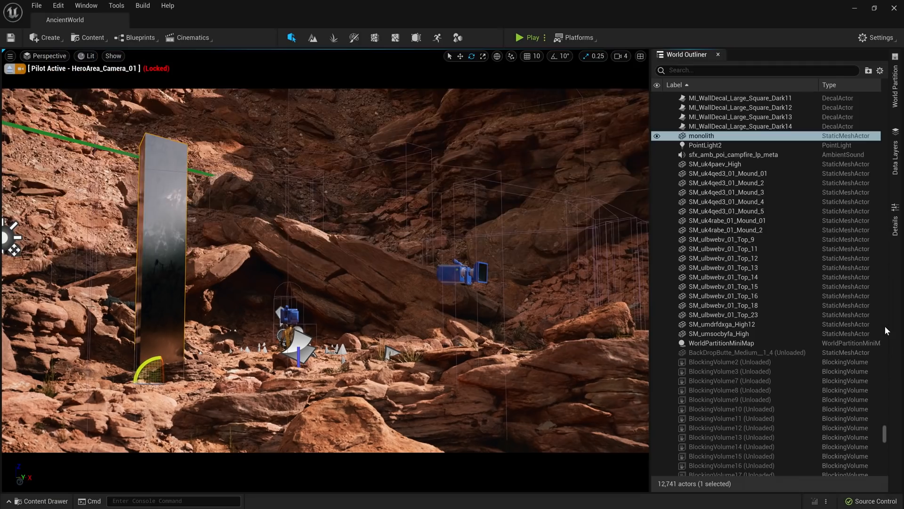
pyautogui.click(895, 238)
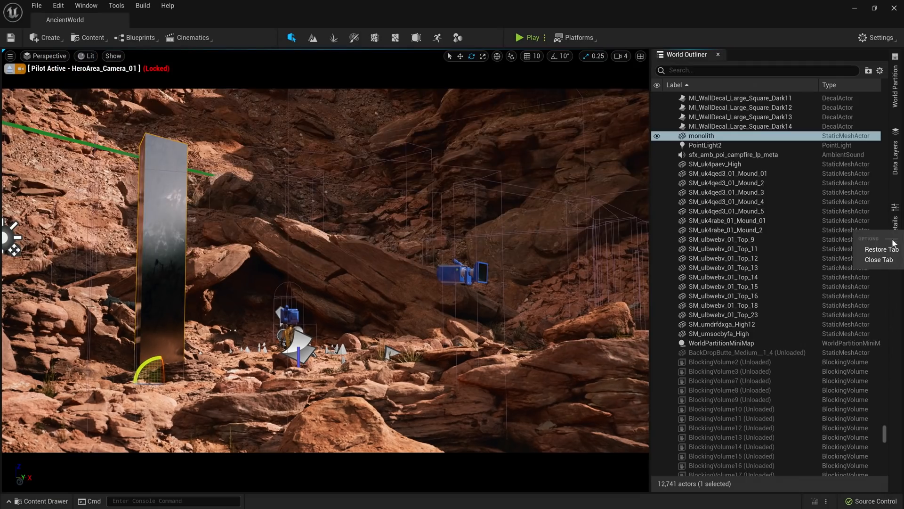
pyautogui.click(882, 248)
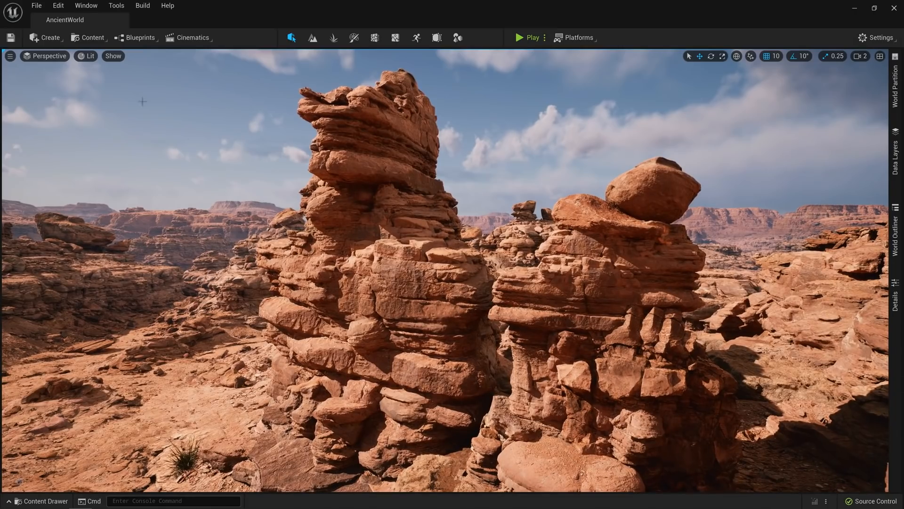
# Step: Show the Nanite Triangles visualization of the rock towers, then return to the Lit view
pyautogui.click(87, 56)
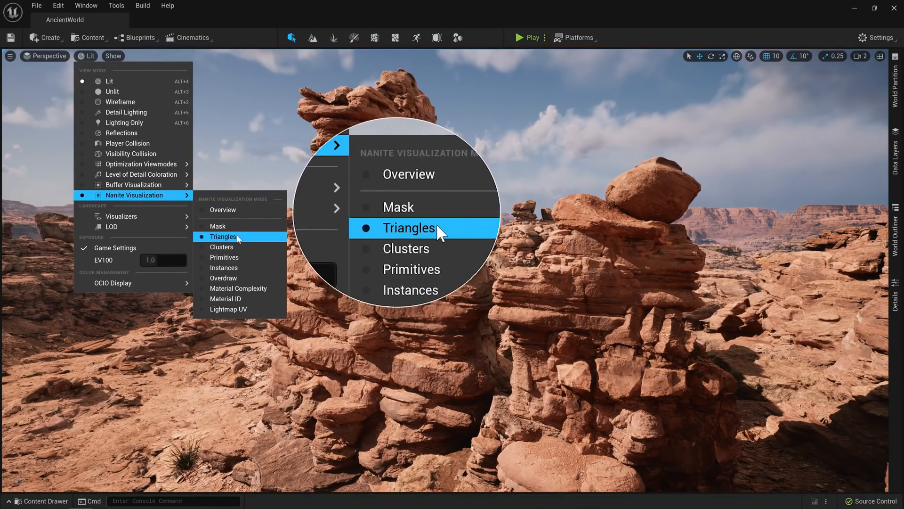
pyautogui.click(409, 227)
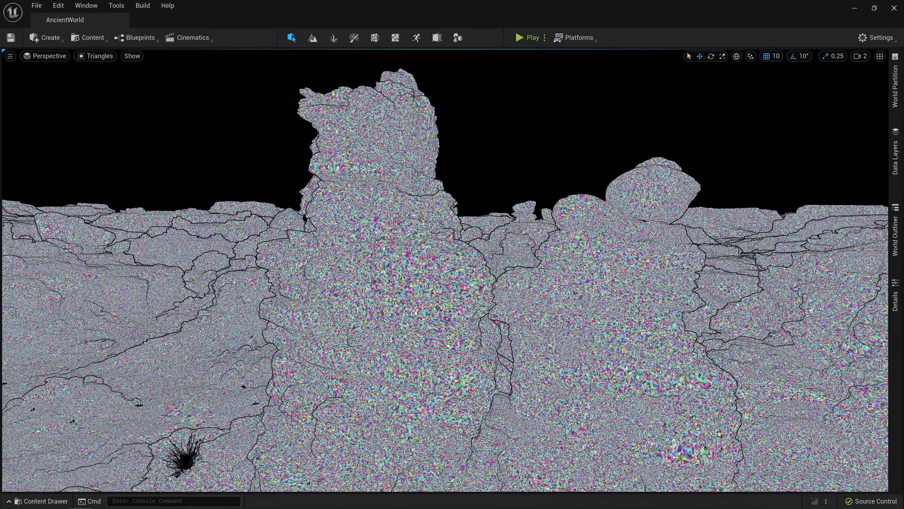
pyautogui.click(99, 56)
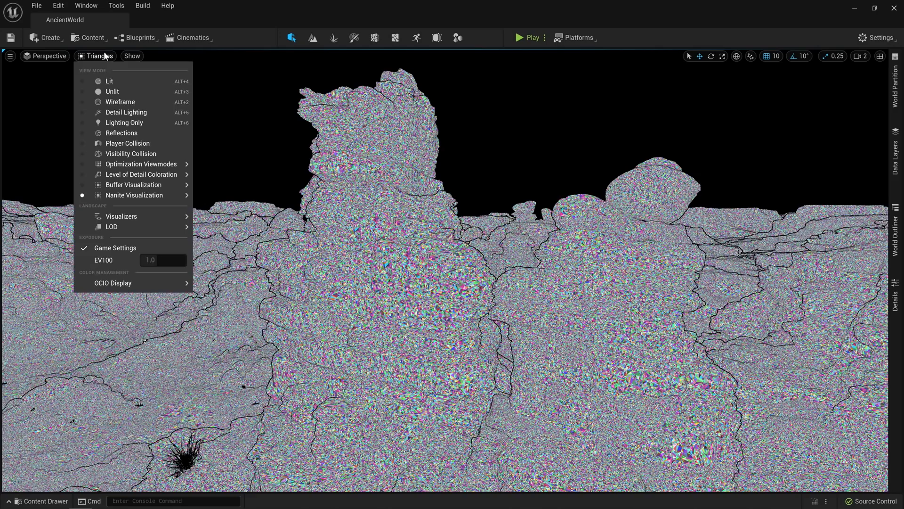
pyautogui.click(110, 81)
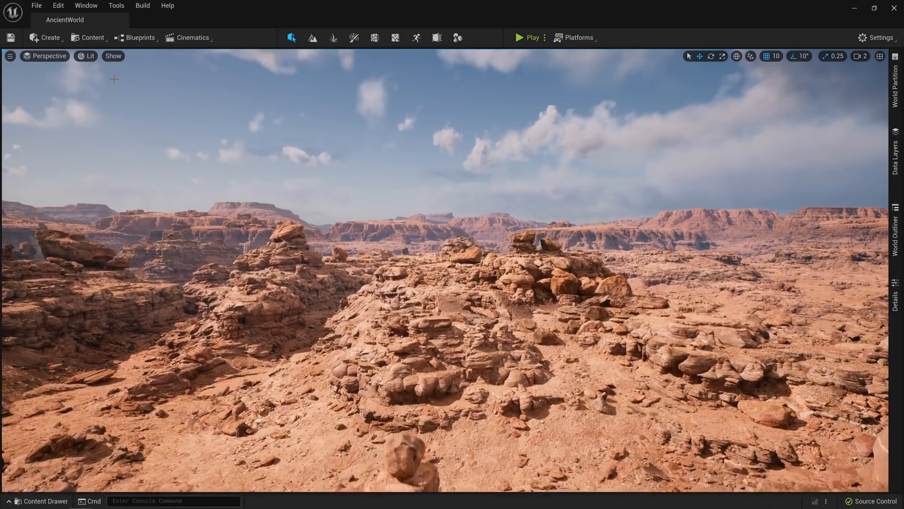
# Step: Choose another Nanite visualization mode from the View Mode menu
pyautogui.click(86, 56)
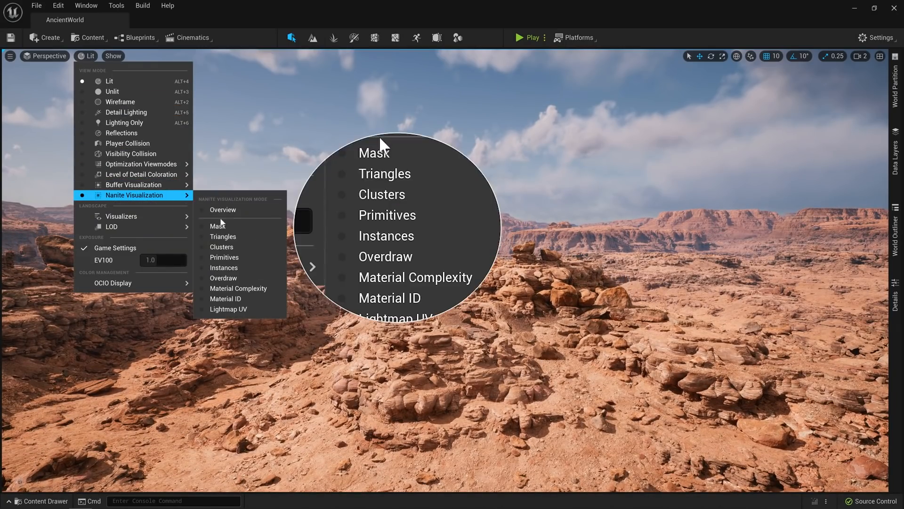
pyautogui.click(386, 236)
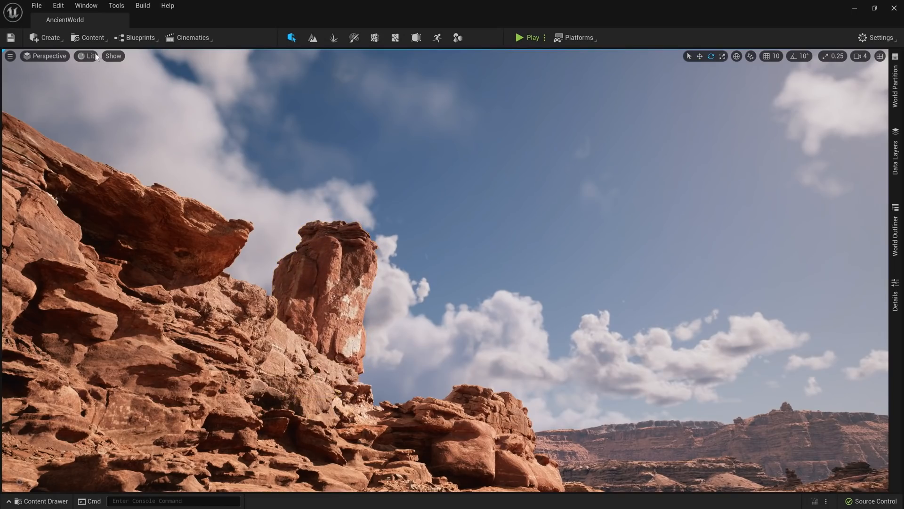
# Step: Open Quixel Bridge, search collections for 'utah' and open Canyons of Utah
pyautogui.click(91, 38)
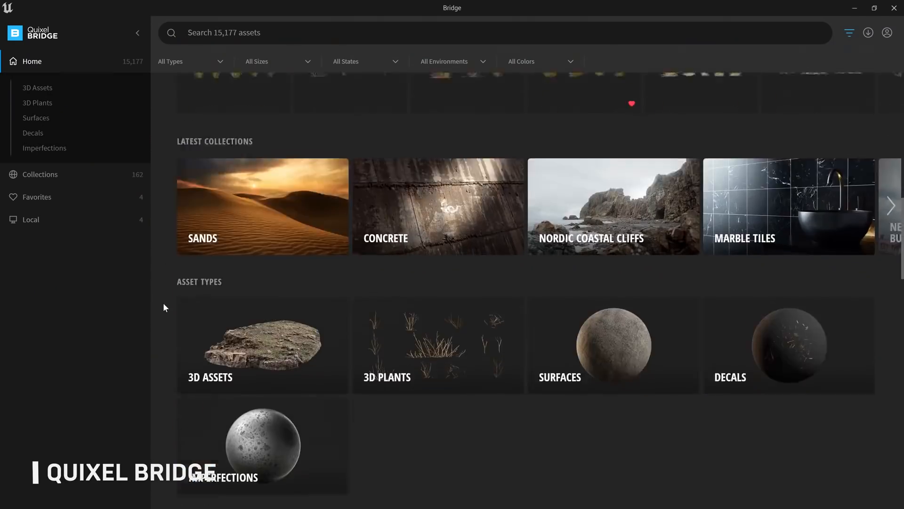
pyautogui.scroll(-3)
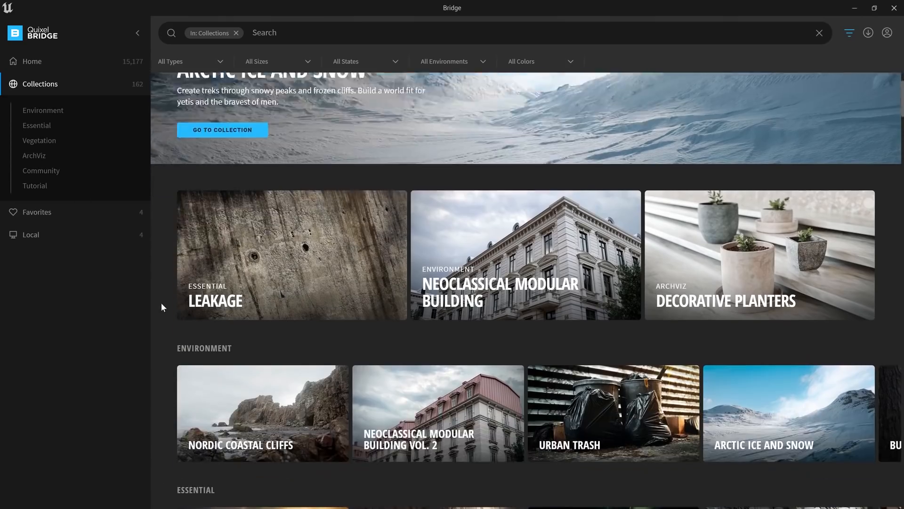
pyautogui.scroll(-3)
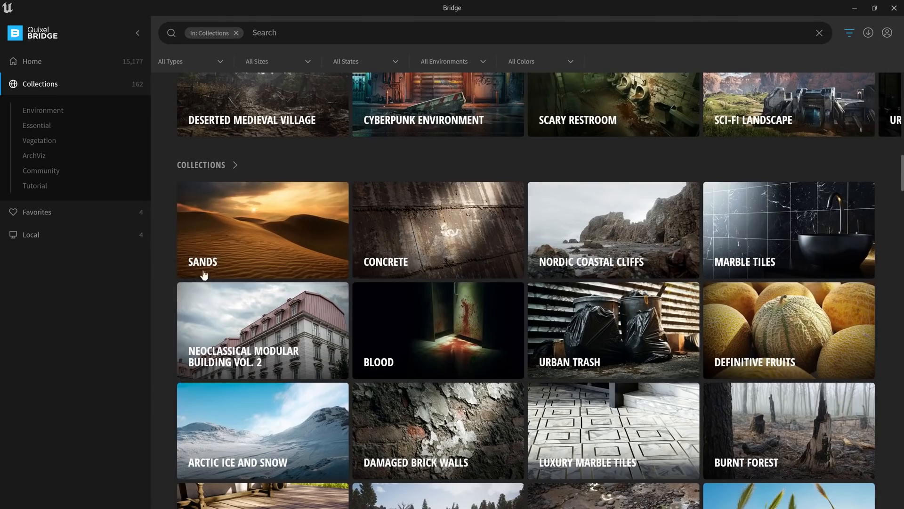
pyautogui.write('utah')
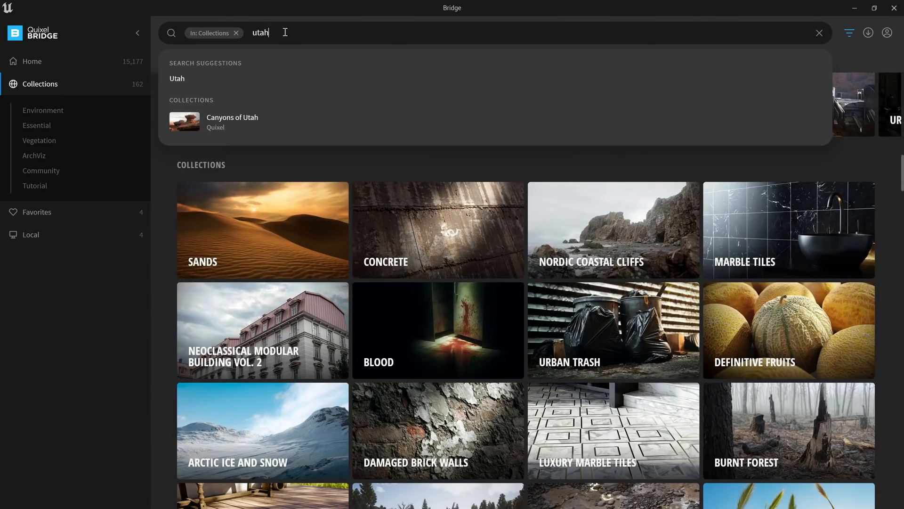
pyautogui.click(233, 121)
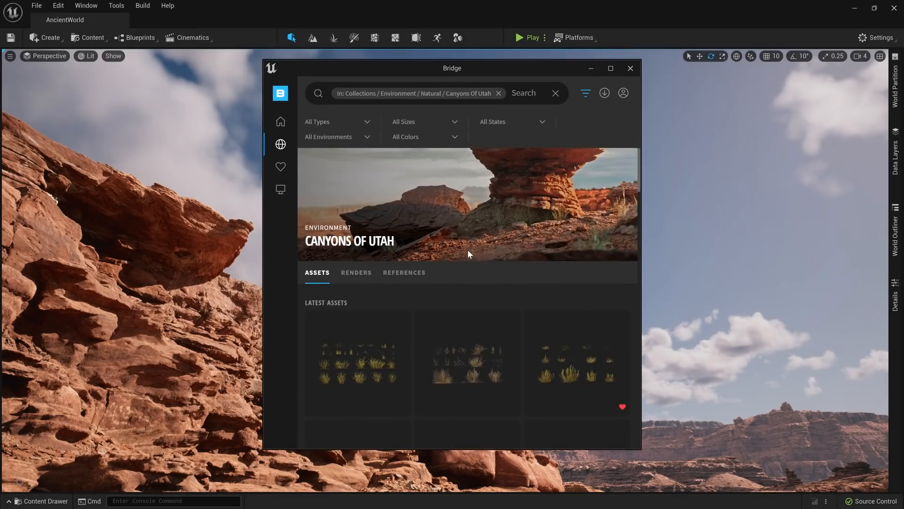
# Step: Download the jagged red rock asset from the collection and close Bridge
pyautogui.scroll(-3)
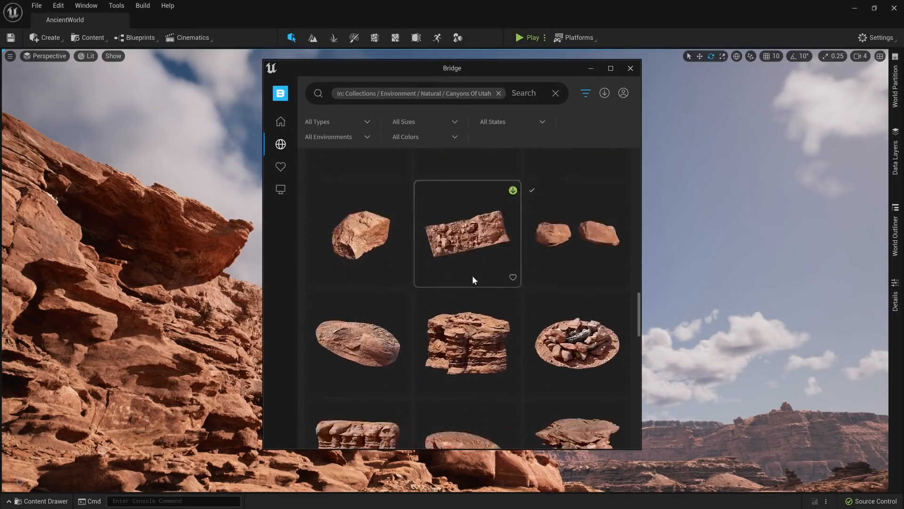
pyautogui.scroll(-3)
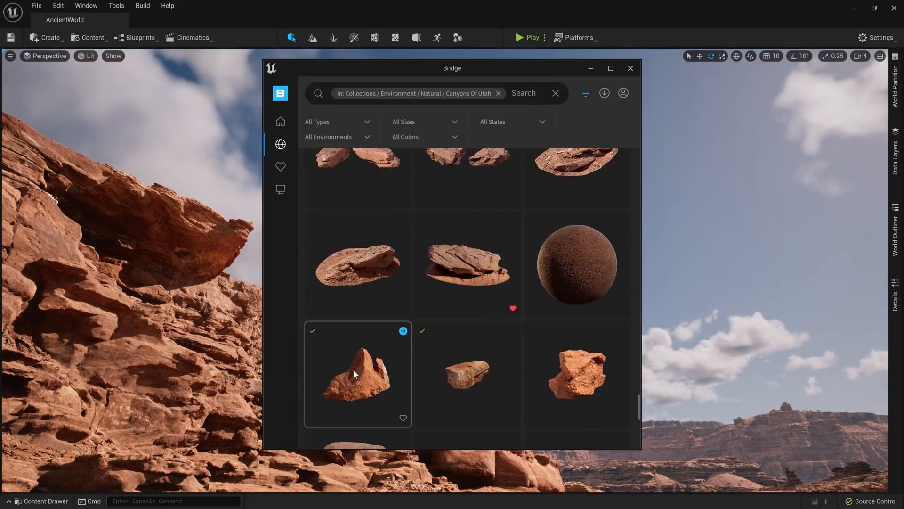
pyautogui.click(404, 331)
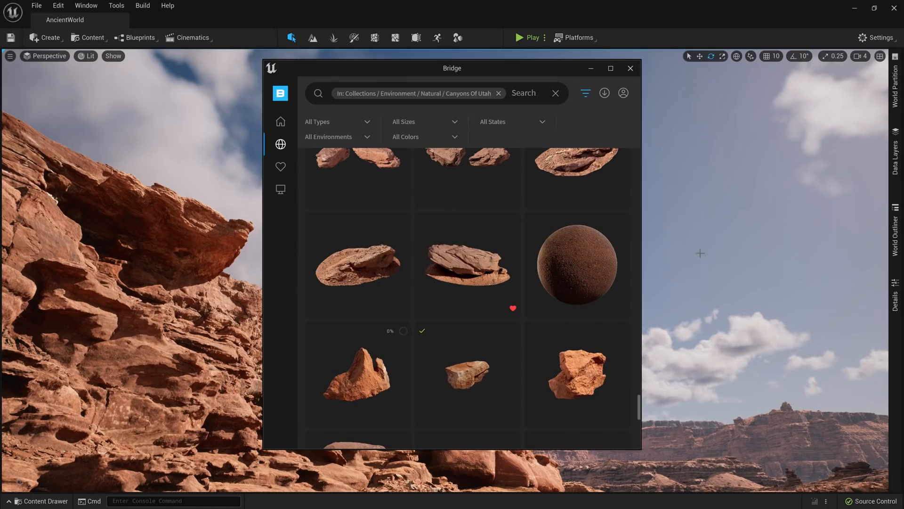
pyautogui.click(630, 68)
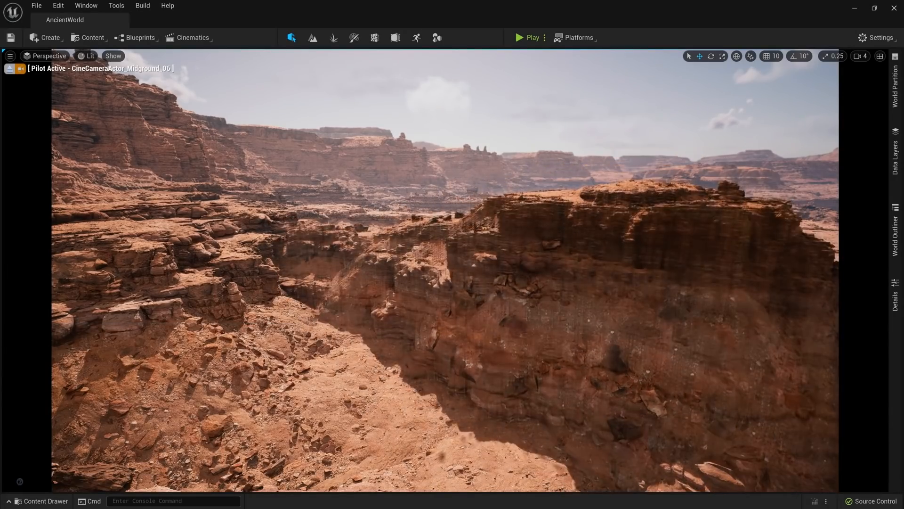
# Step: Eject from the cinematic camera to show only the loaded World Partition region
pyautogui.click(568, 389)
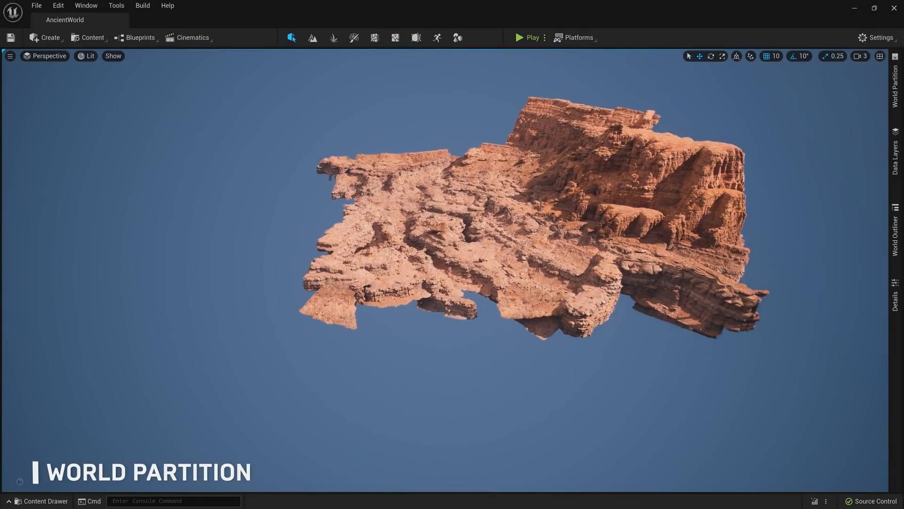
# Step: Load the selected cells from the World Partition minimap so the desert terrain appears
pyautogui.scroll(-3)
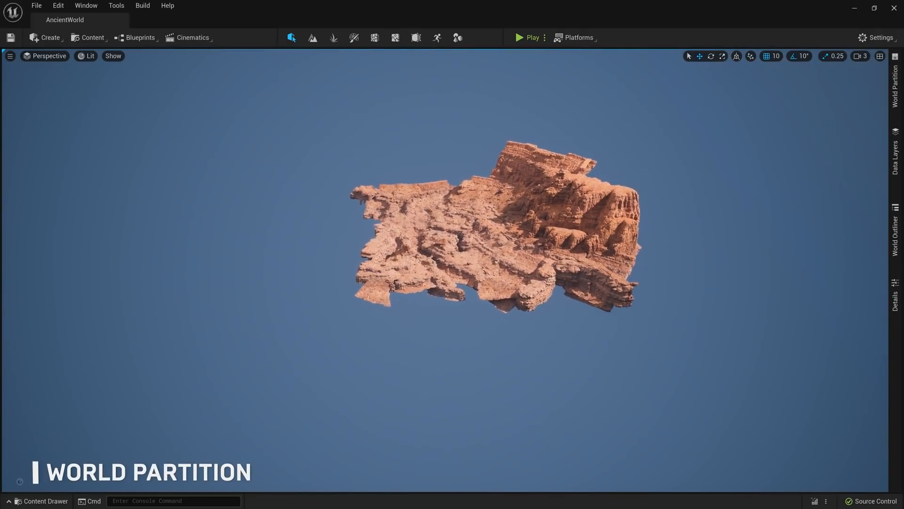
pyautogui.click(896, 84)
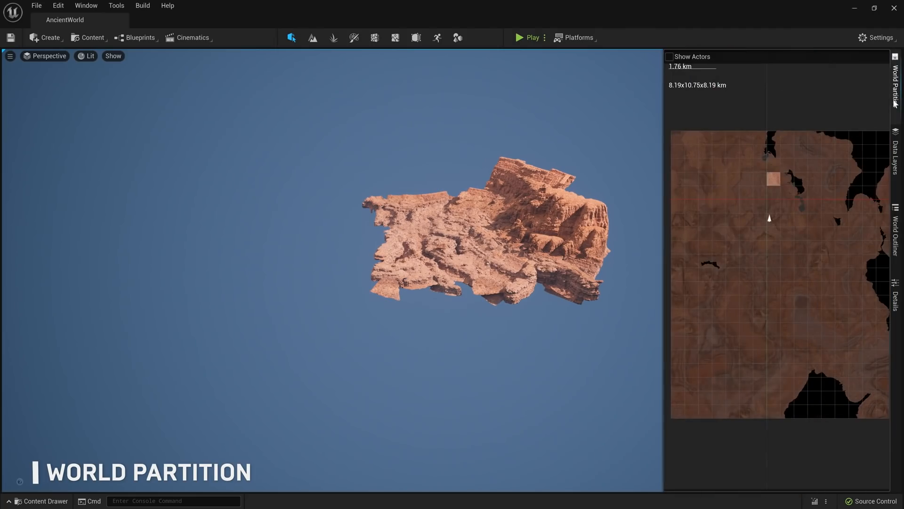
pyautogui.rightClick(774, 179)
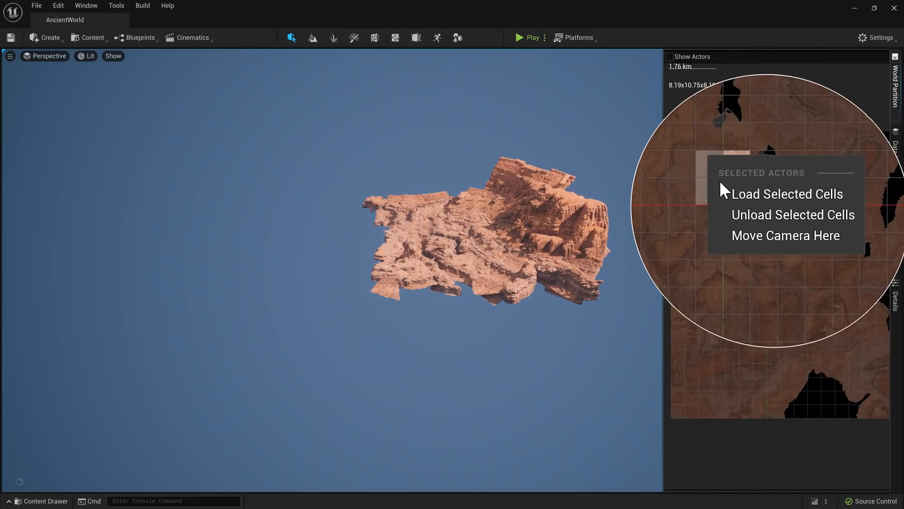
pyautogui.click(787, 194)
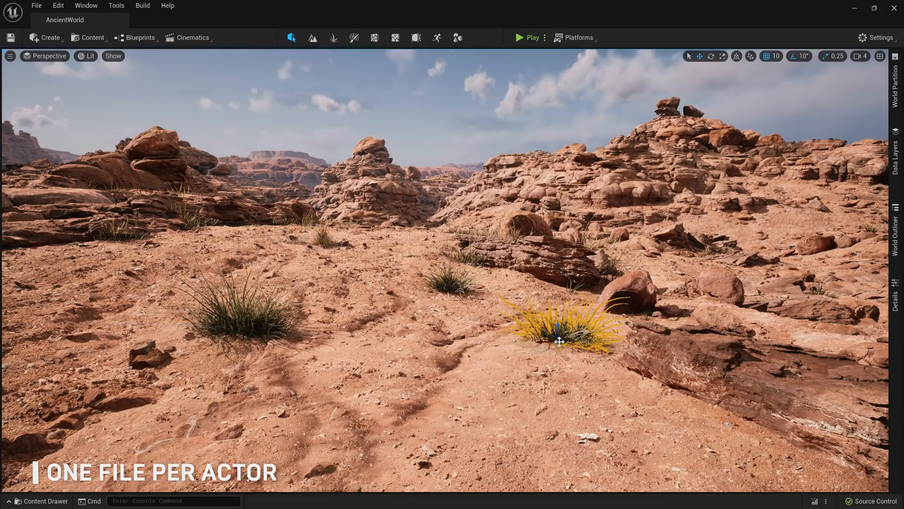
# Step: View the source control changelists and show the default changelist's SM_GrassClump files
pyautogui.click(116, 6)
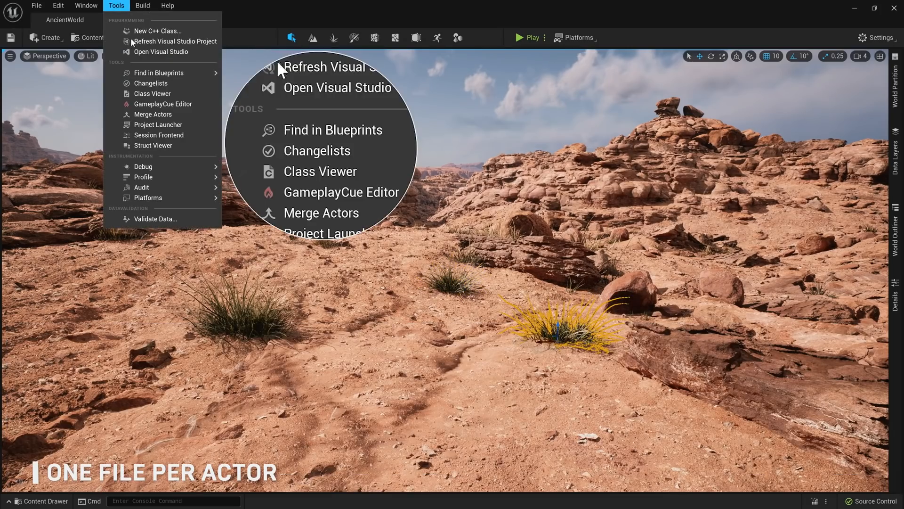
pyautogui.moveTo(151, 84)
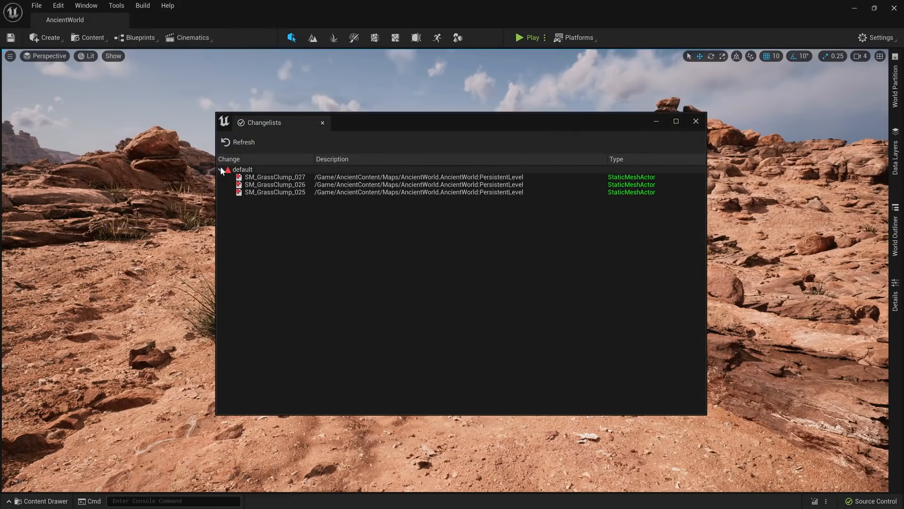
pyautogui.click(518, 37)
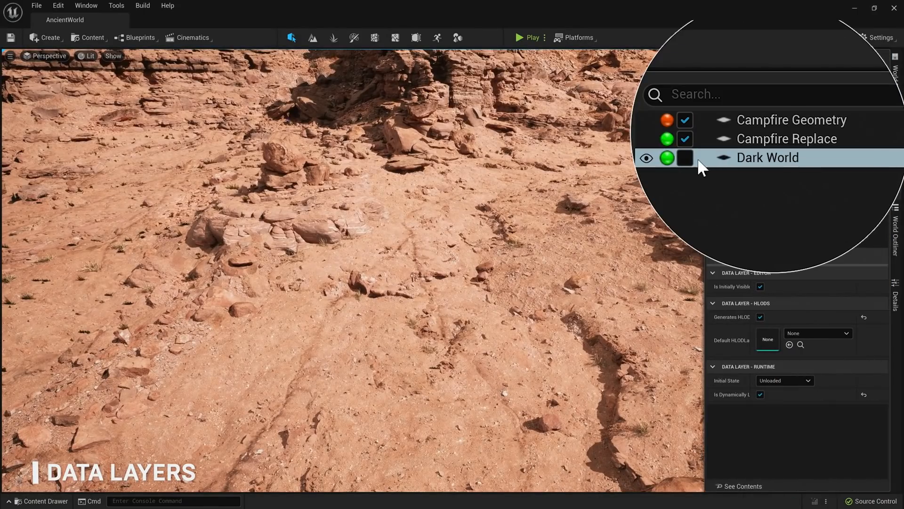
# Step: Tick the Dark World data layer as loaded so the ruined temple landscape streams in
pyautogui.click(684, 158)
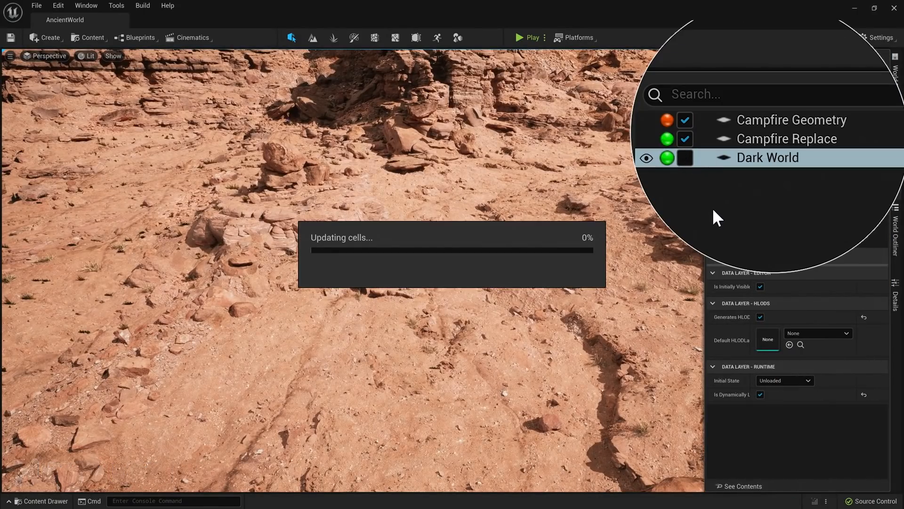
pyautogui.click(685, 157)
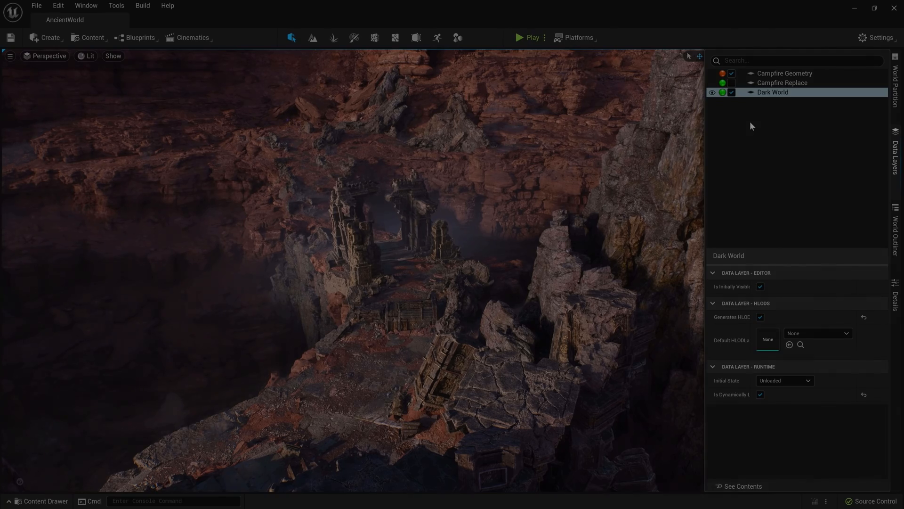
pyautogui.click(526, 38)
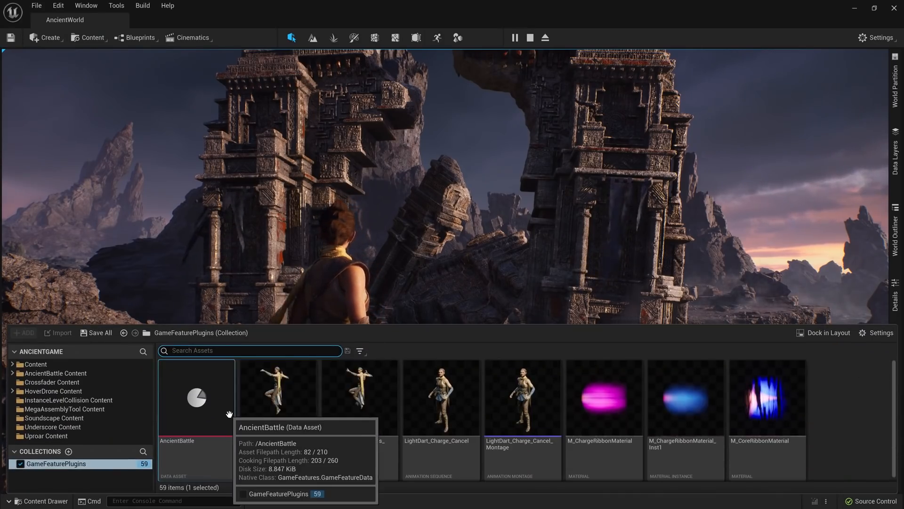
# Step: Review the AncientBattle data asset's granted abilities, input mapping and components
pyautogui.doubleClick(196, 397)
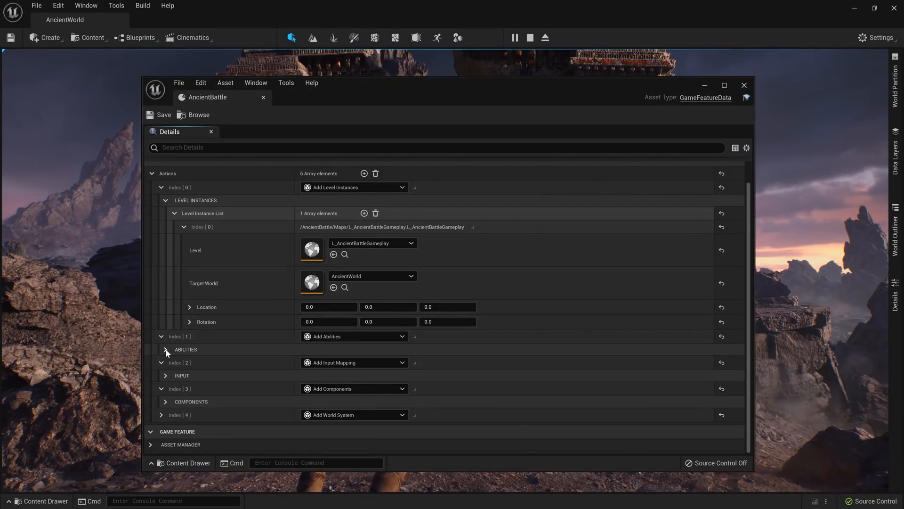
pyautogui.click(166, 348)
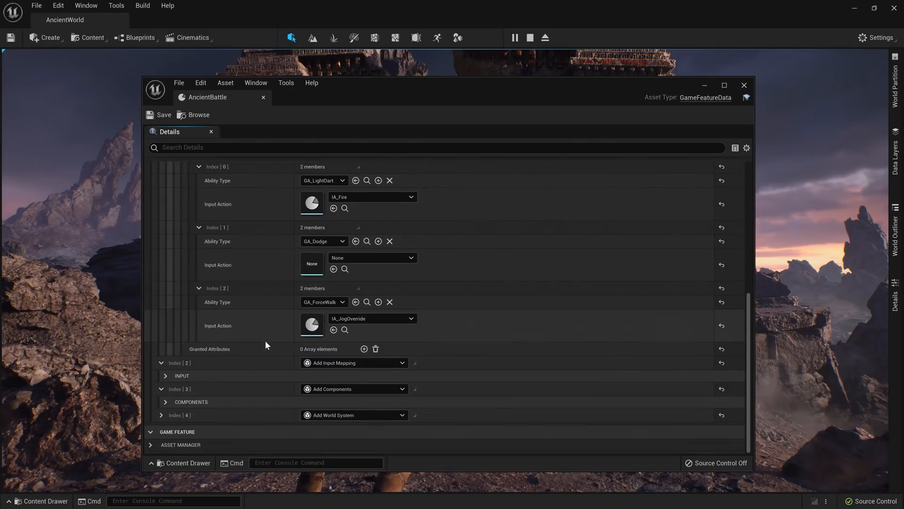
pyautogui.click(165, 376)
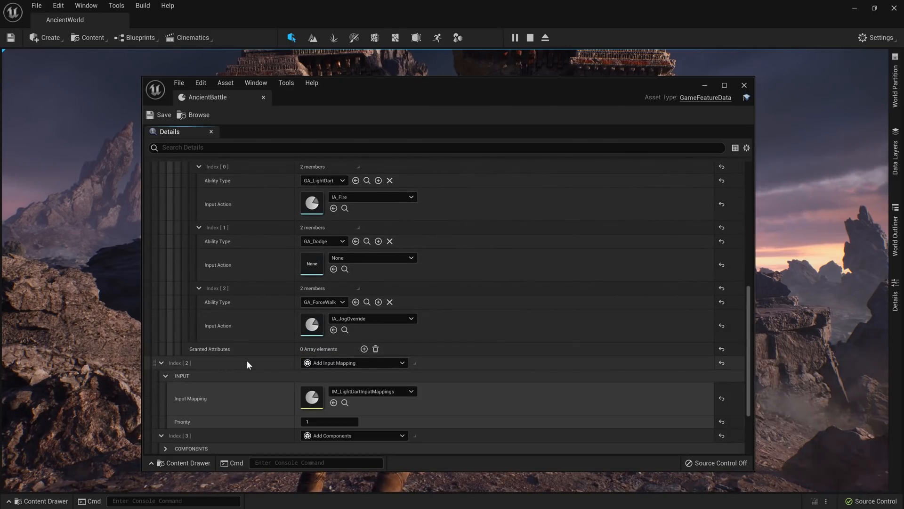
pyautogui.scroll(-3)
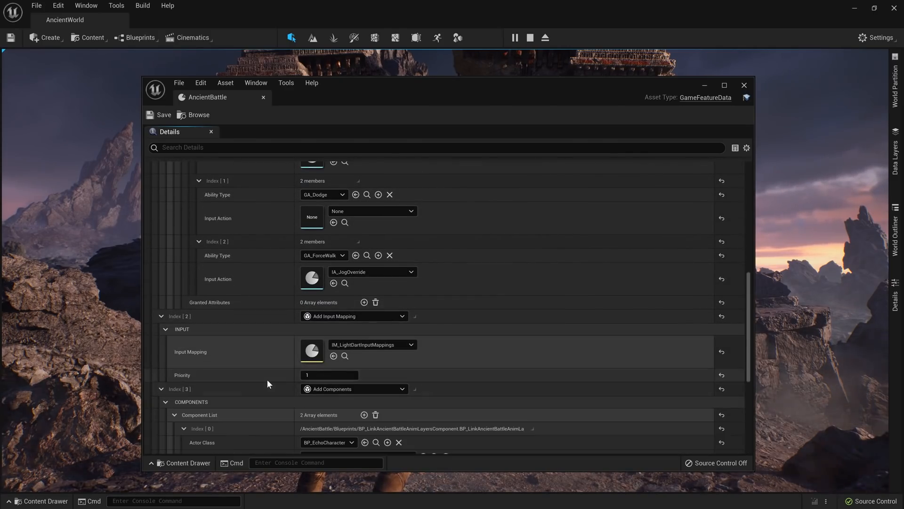
pyautogui.scroll(-3)
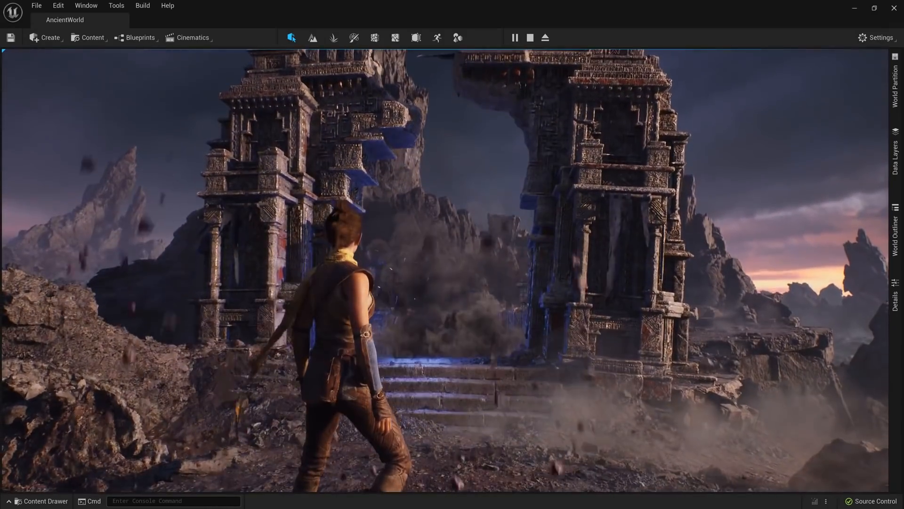
# Step: Browse the GameFeaturePlugins collection's light dart materials
pyautogui.click(40, 500)
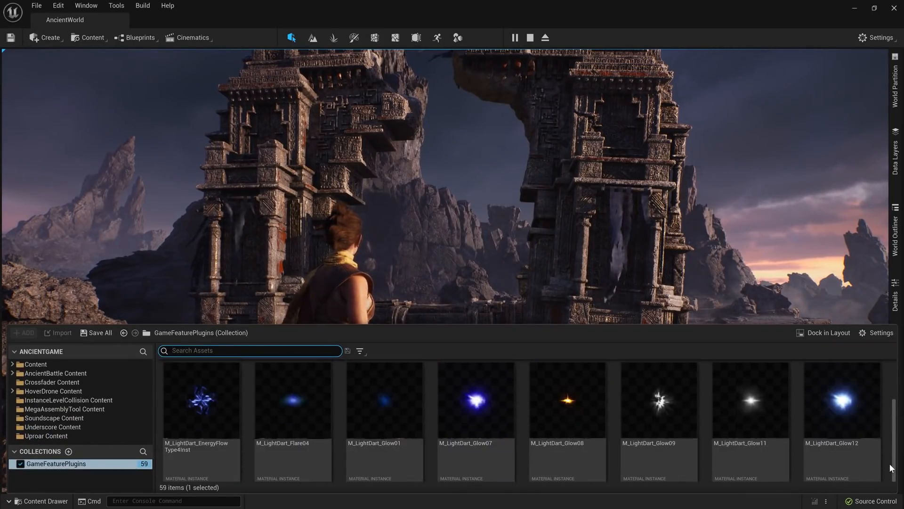
pyautogui.scroll(-3)
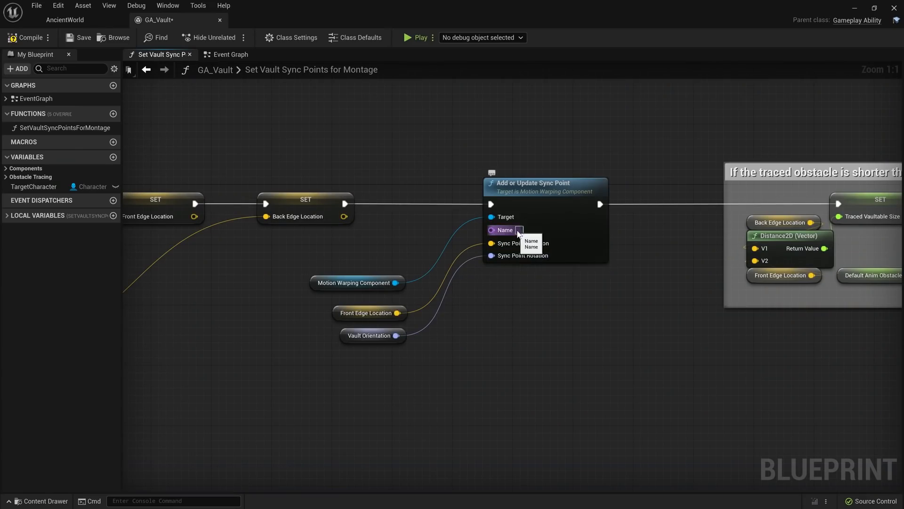
# Step: Enter 'FrontEd' as the sync point name on the Add or Update Sync Point node
pyautogui.write('FrontEd')
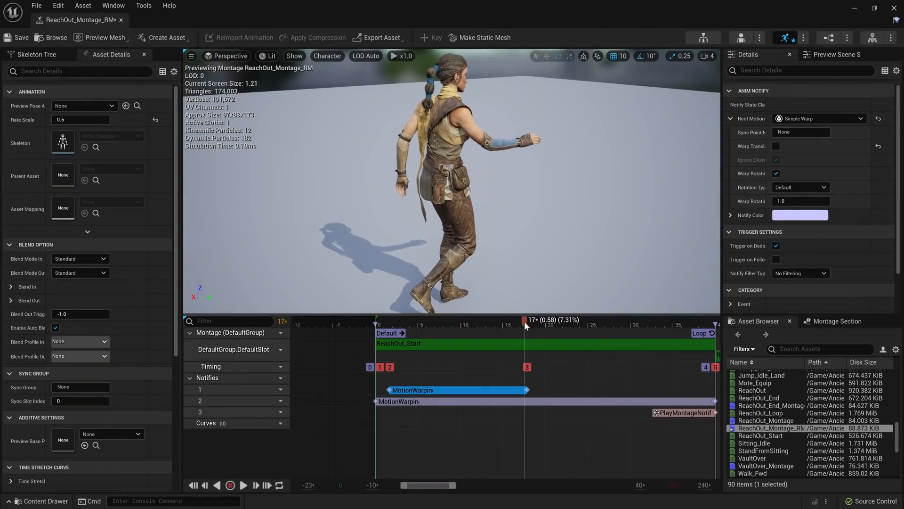
# Step: Scrub the montage timeline to frame 17 to preview the pose at the motion warping end
pyautogui.click(800, 132)
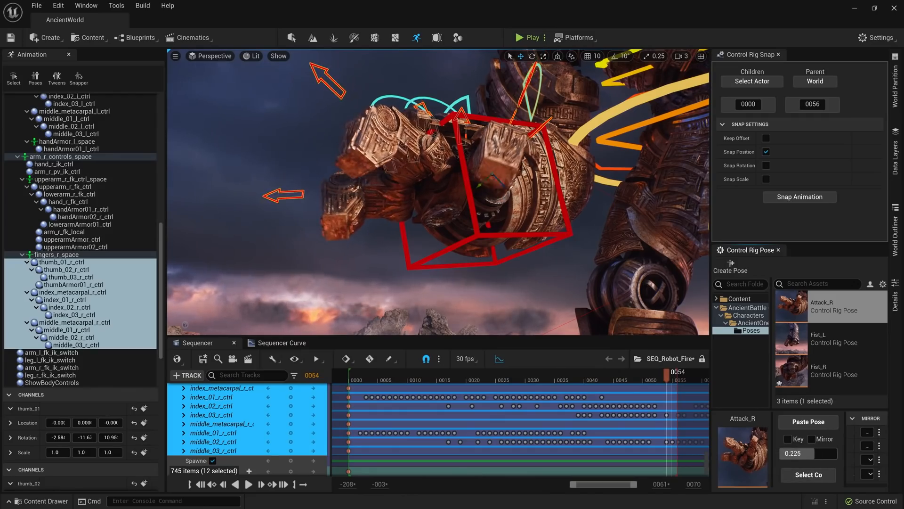
# Step: Rotate the selected right-hand finger controls with the gizmo and adjust the hand's Sequencer curve keys
pyautogui.moveTo(683, 372); pyautogui.dragTo(589, 372)
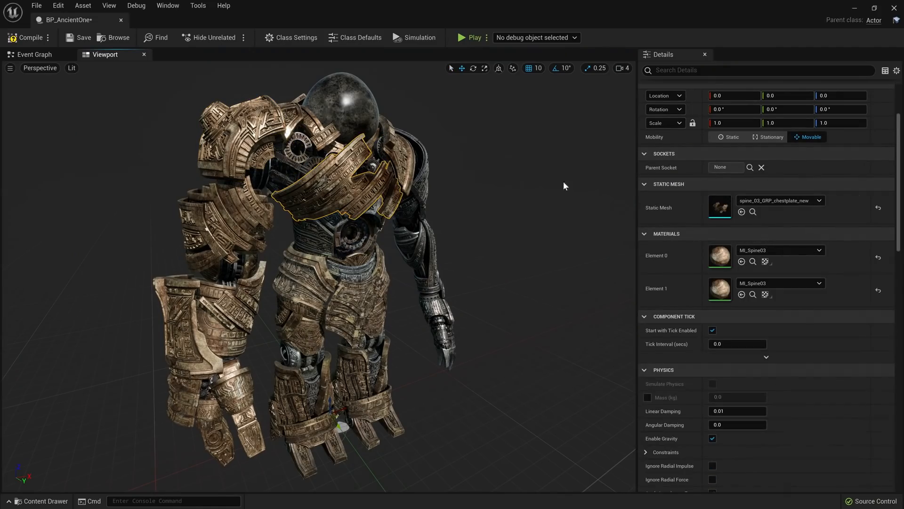
pyautogui.doubleClick(719, 208)
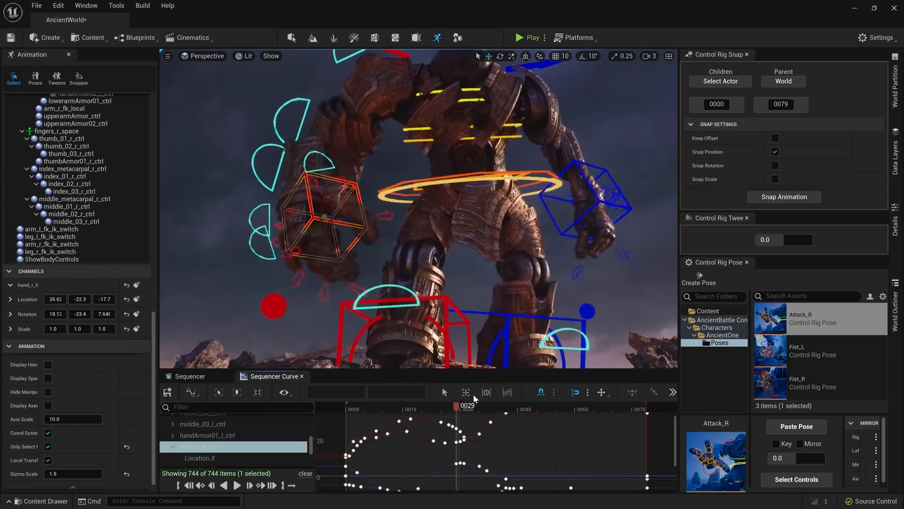
pyautogui.click(526, 37)
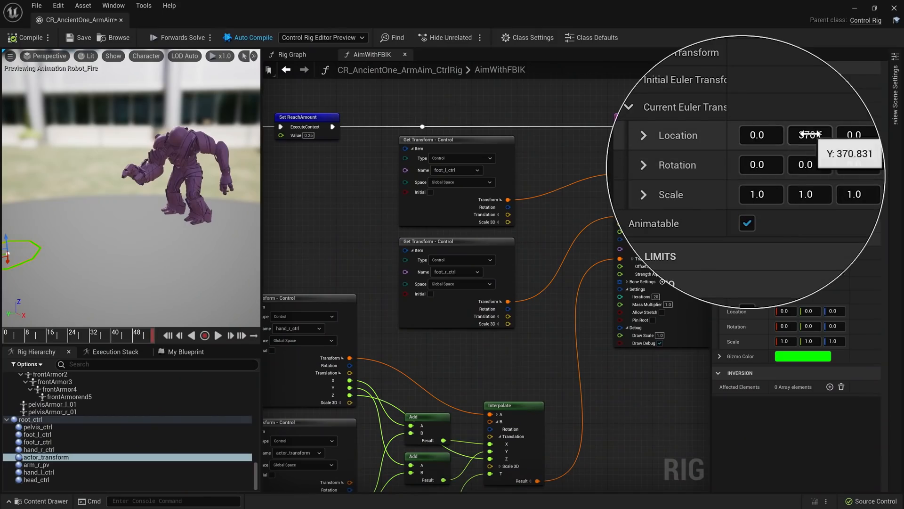
# Step: Set the Set ReachAmount node's Value to 0.75 and play the firing animation in the preview
pyautogui.write('217.0')
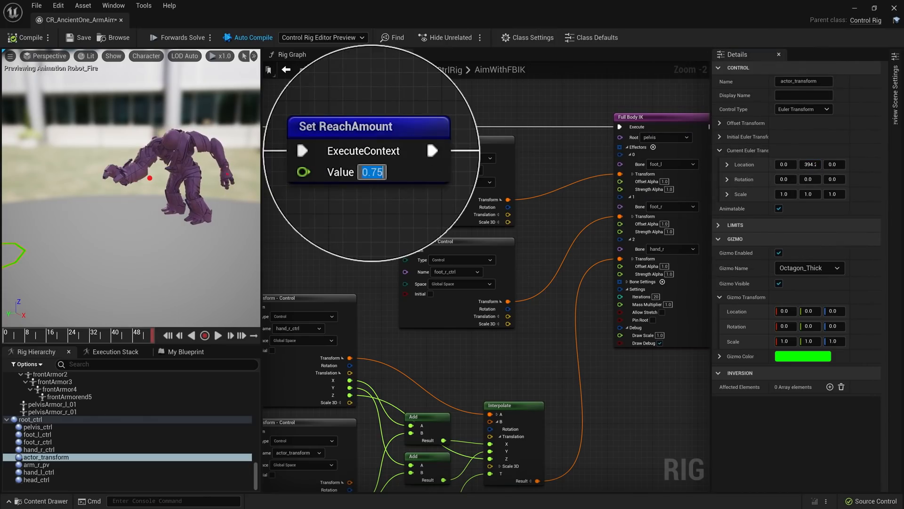
pyautogui.click(218, 335)
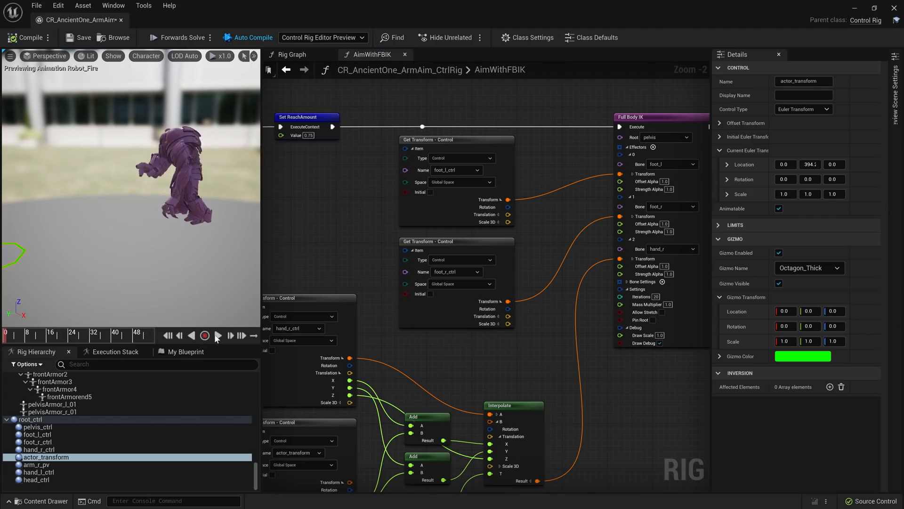
pyautogui.click(218, 335)
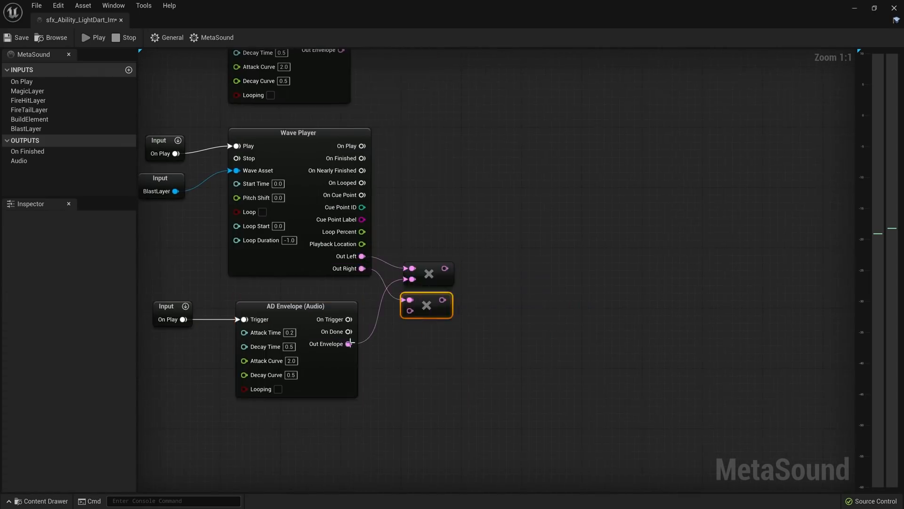
# Step: Scroll the Content Drawer to reach the AncientGame > Audio > Metasounds folder
pyautogui.scroll(-3)
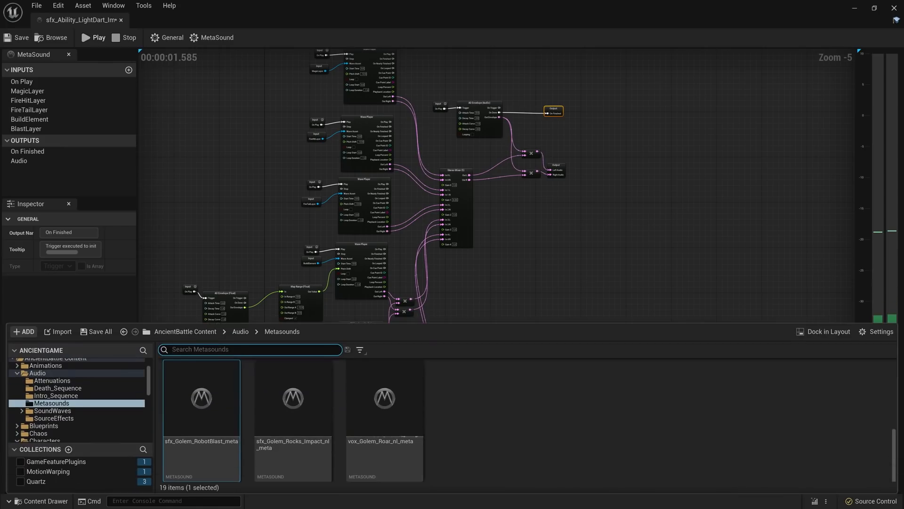
# Step: Open sfx_Golem_RobotBlast_meta in the MetaSound editor
pyautogui.doubleClick(201, 397)
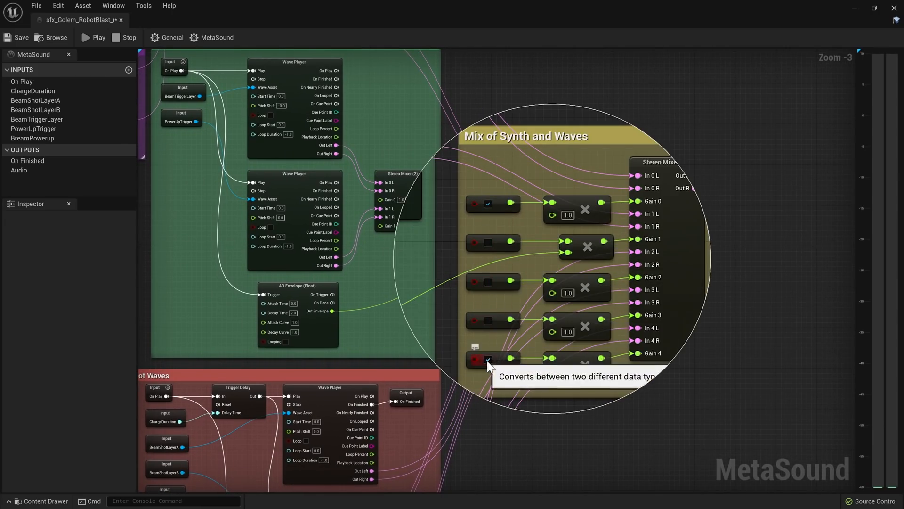
# Step: Start the Golem robot blast MetaSound preview from the editor toolbar
pyautogui.click(93, 37)
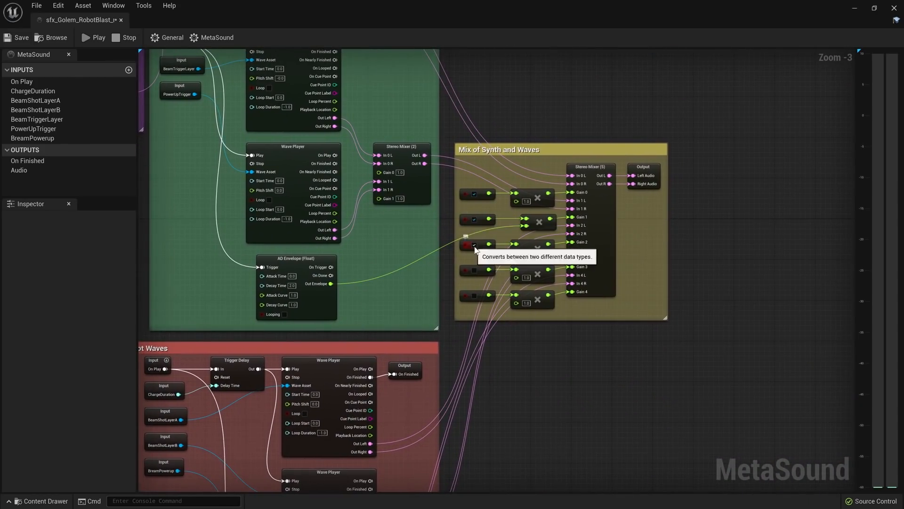
pyautogui.click(96, 38)
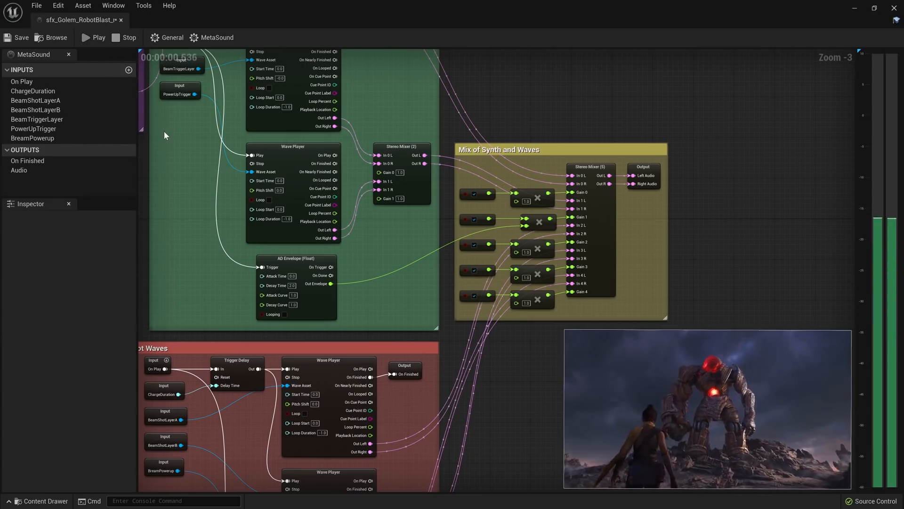